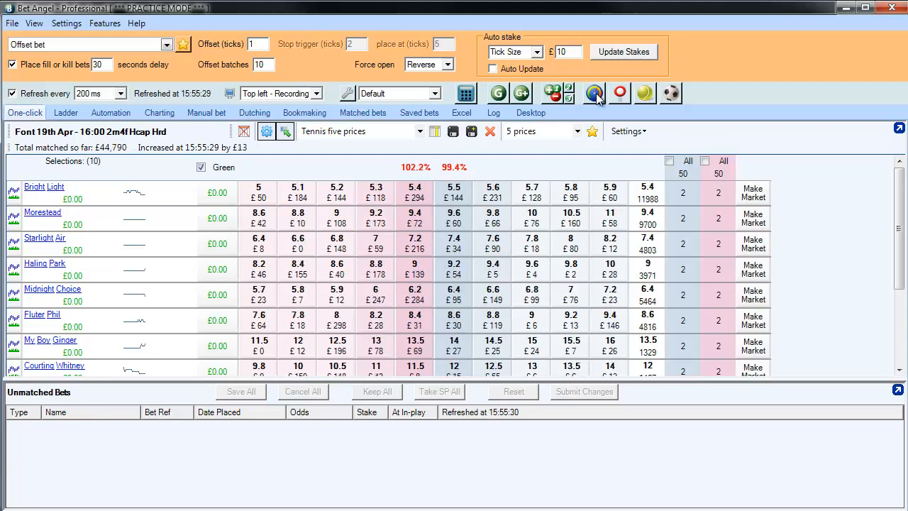
{"action": "left_click", "coordinate": [595, 93]}
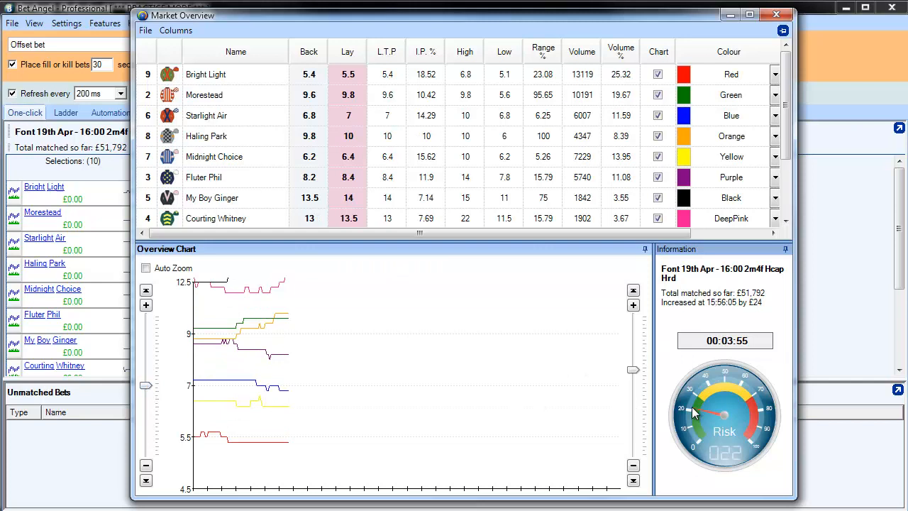
{"action": "mouse_move", "coordinate": [756, 434]}
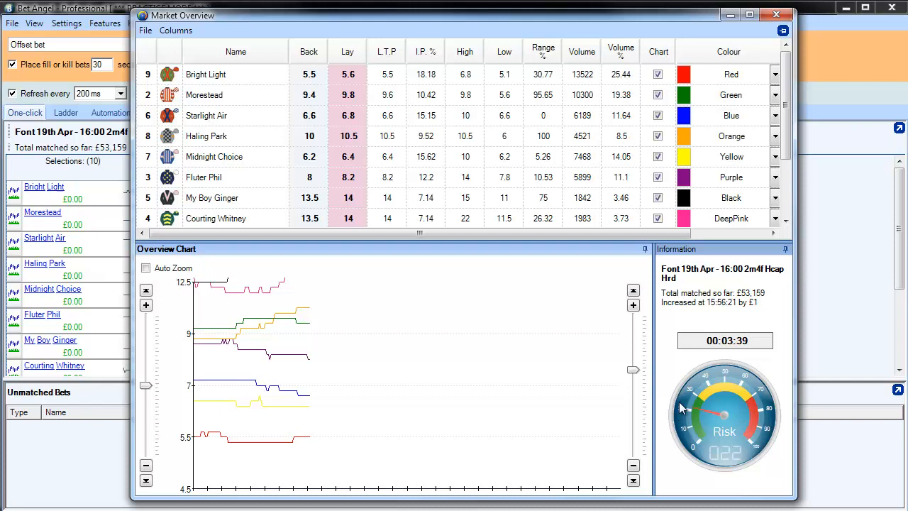
{"action": "mouse_move", "coordinate": [763, 442]}
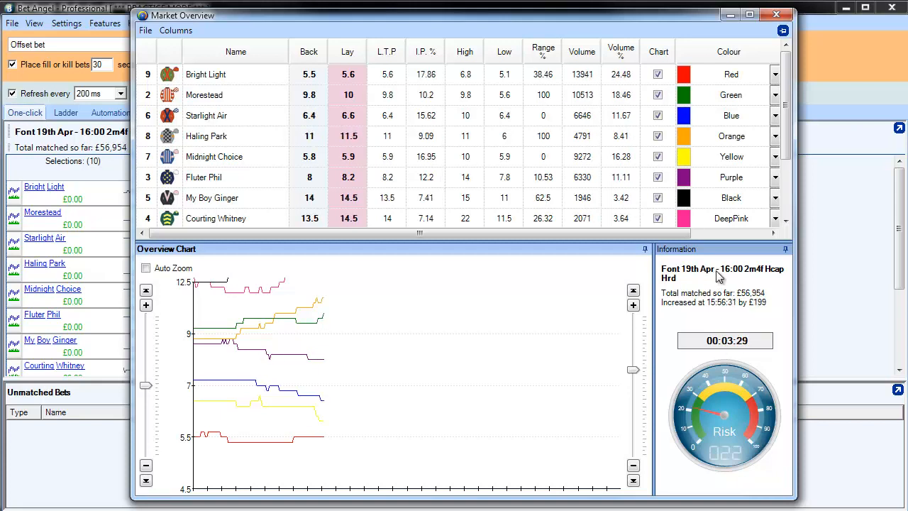
{"action": "mouse_move", "coordinate": [537, 263]}
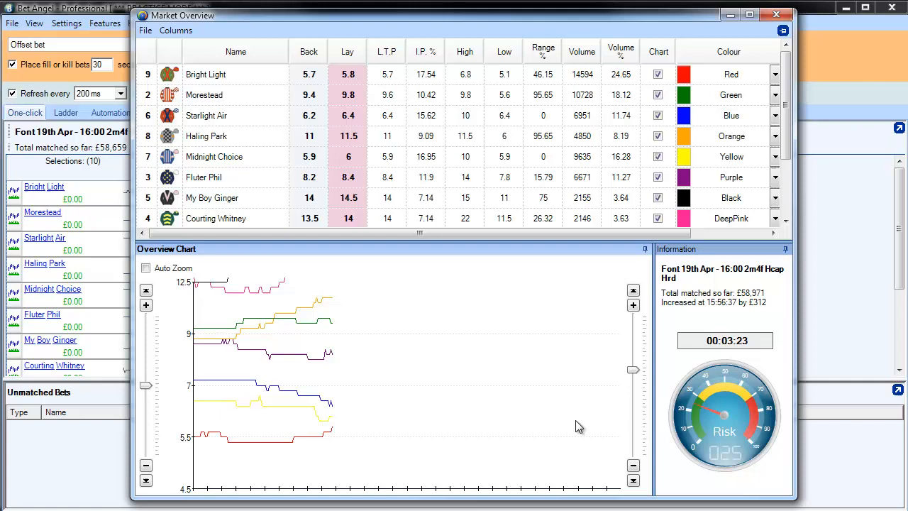
{"action": "mouse_move", "coordinate": [761, 365]}
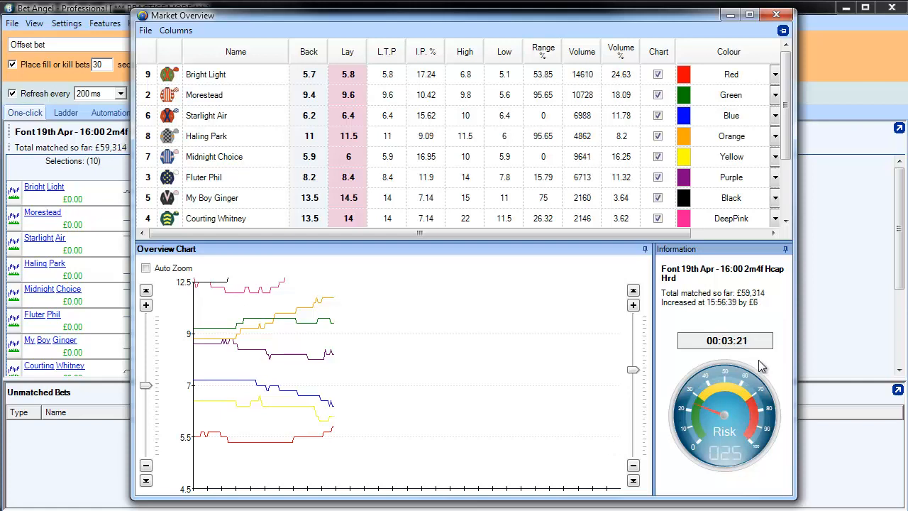